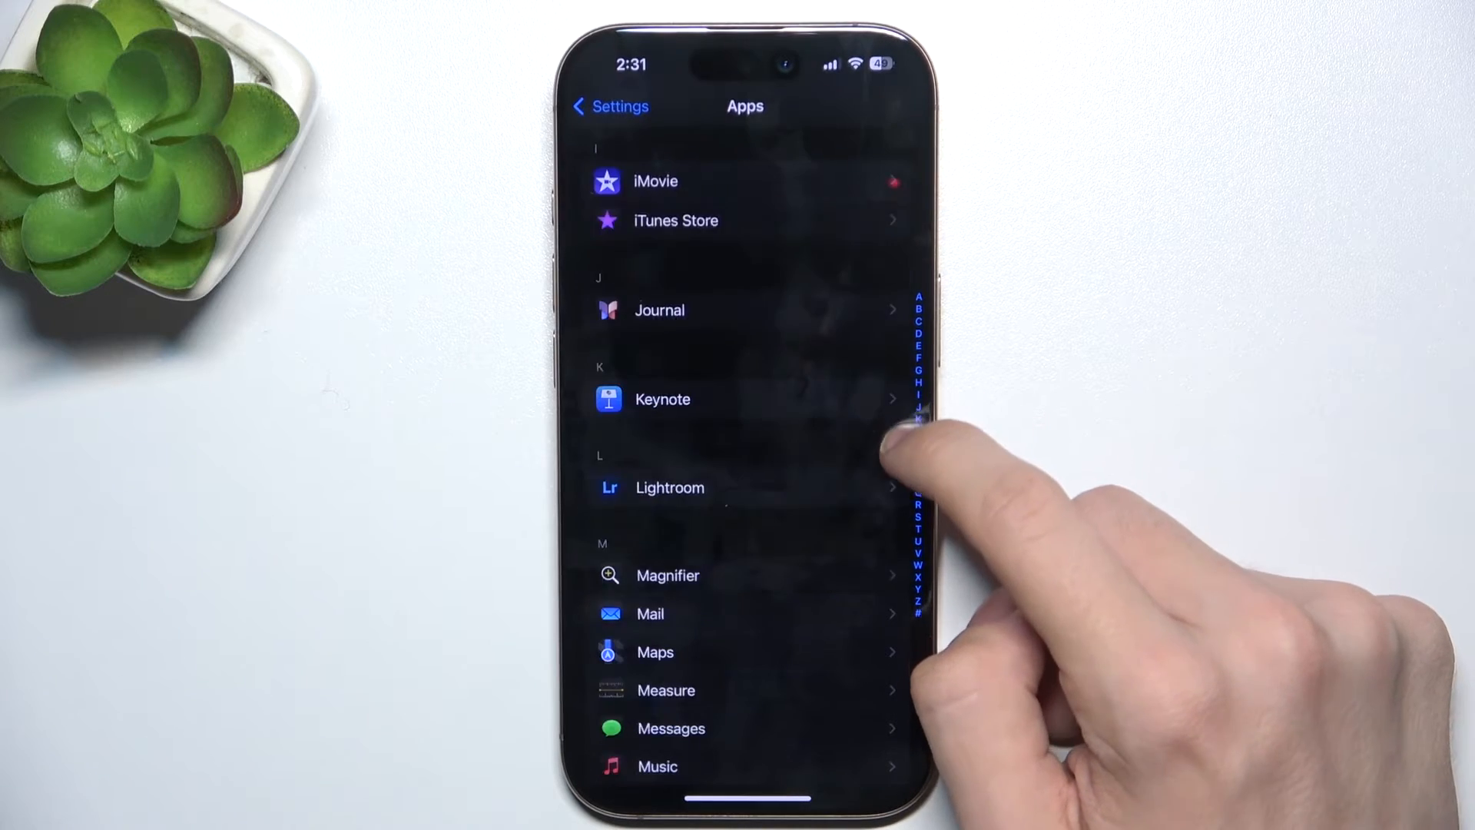
Open Lightroom's settings page from the installed apps list under L.
{"action": "left_click", "coordinate": [669, 487]}
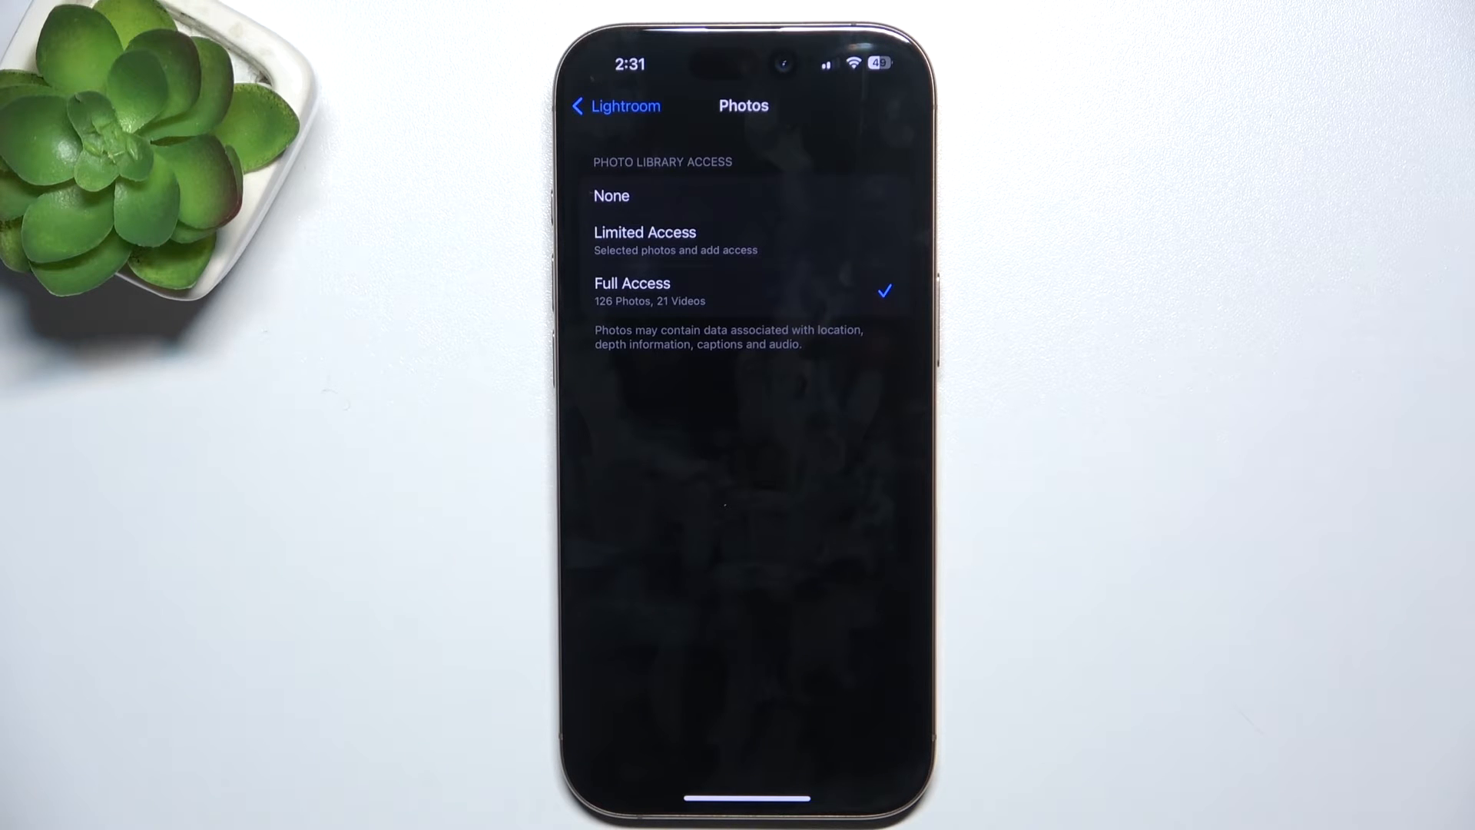
Set Lightroom's Photo Library Access to Limited Access and return to its permissions page.
{"action": "left_click", "coordinate": [644, 240]}
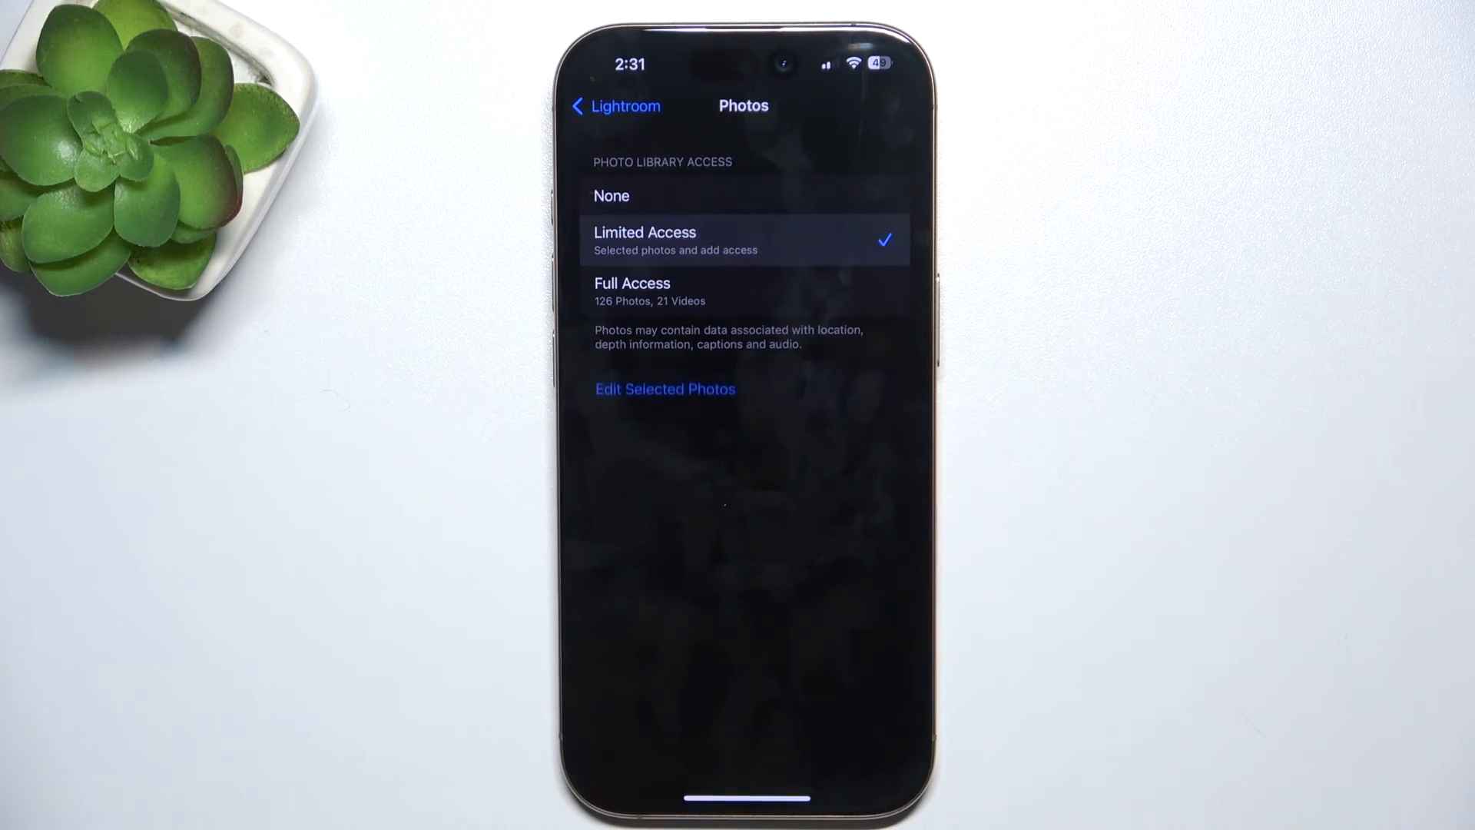
{"action": "left_click", "coordinate": [663, 388]}
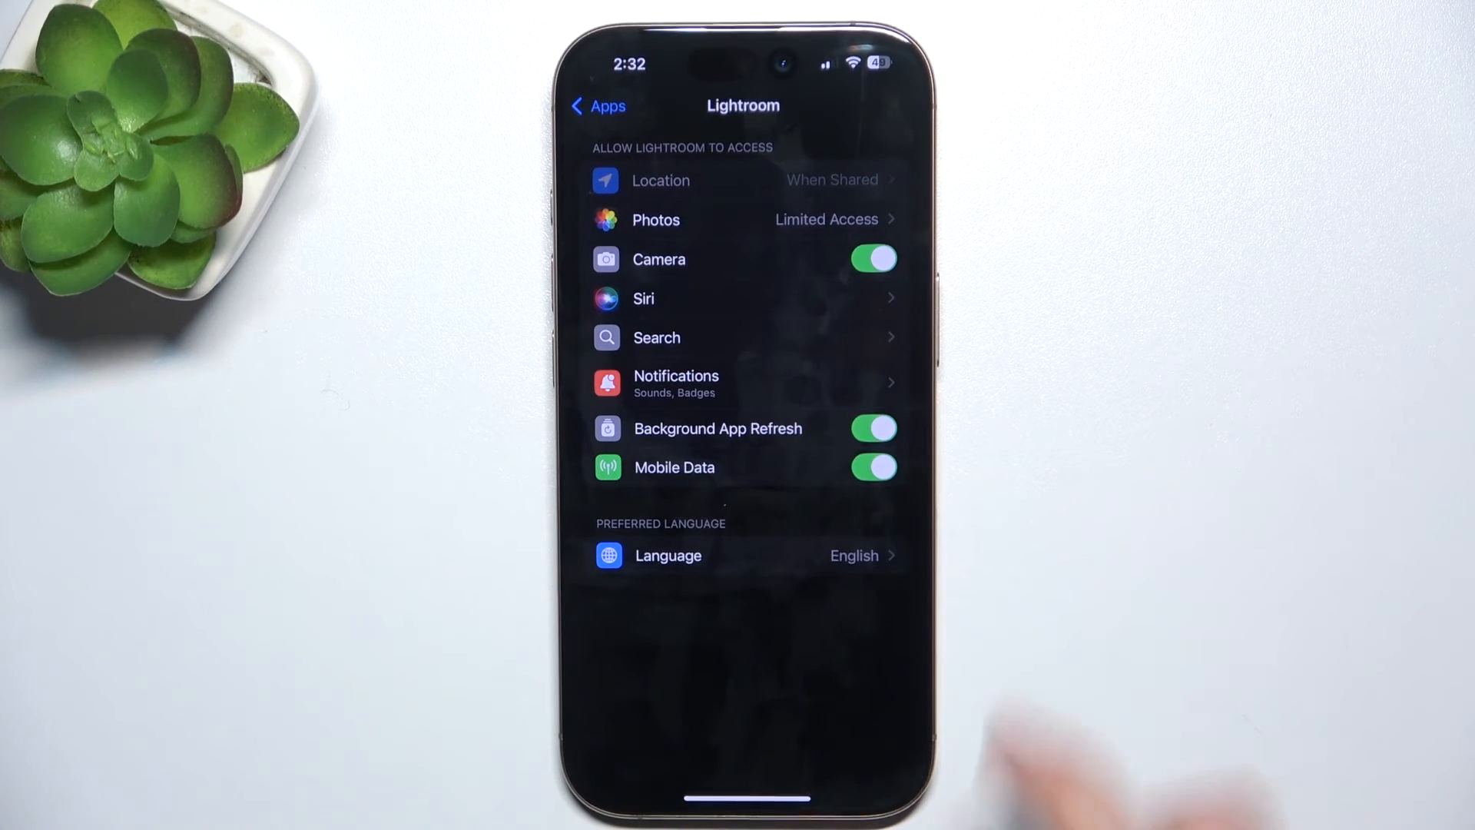
Open Lightroom's Notifications settings from its permissions list.
{"action": "left_click", "coordinate": [656, 336]}
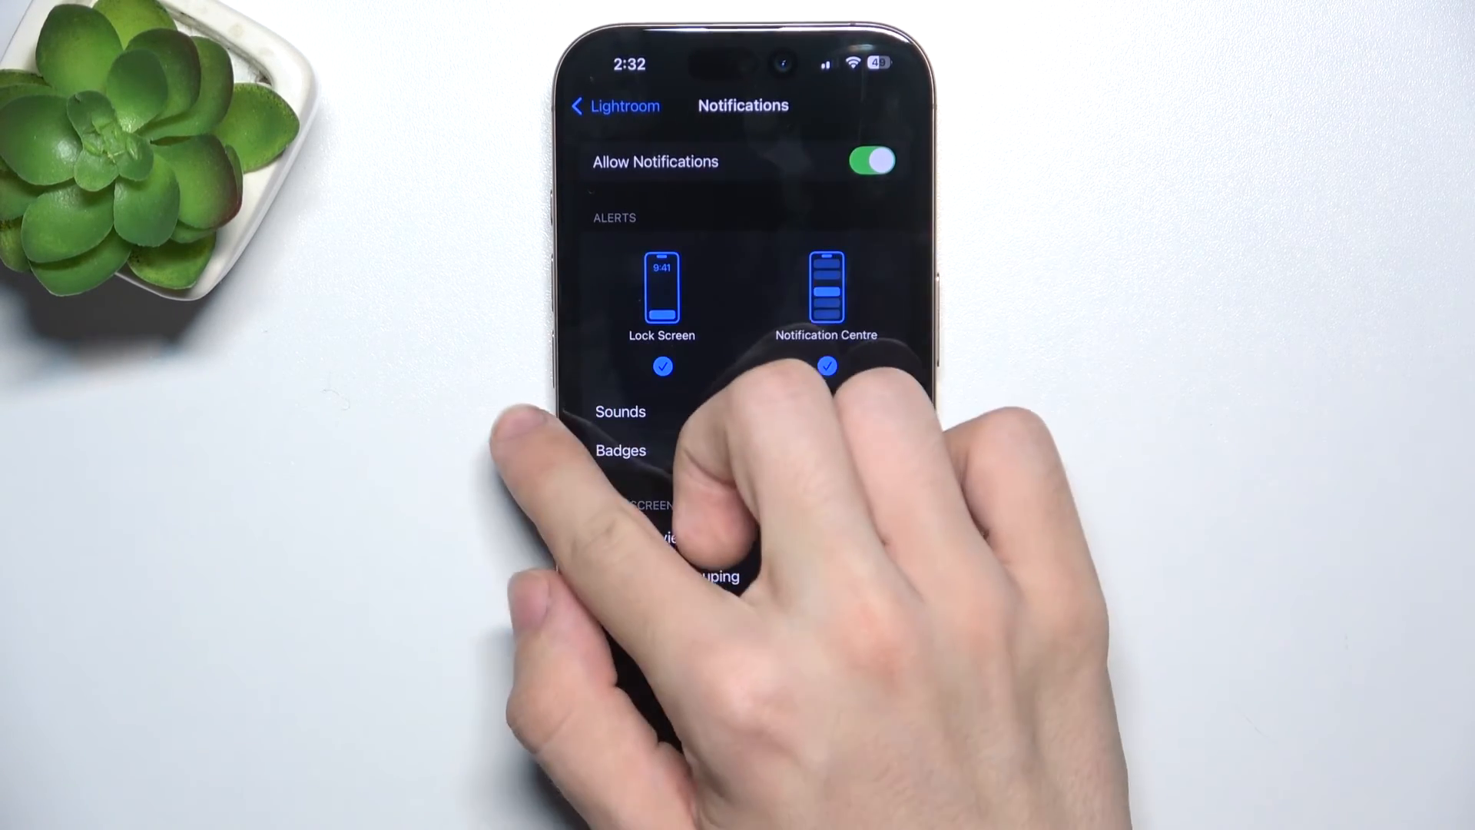
Leave Notifications as allowed and switch off Lightroom's Mobile Data.
{"action": "left_click", "coordinate": [613, 106]}
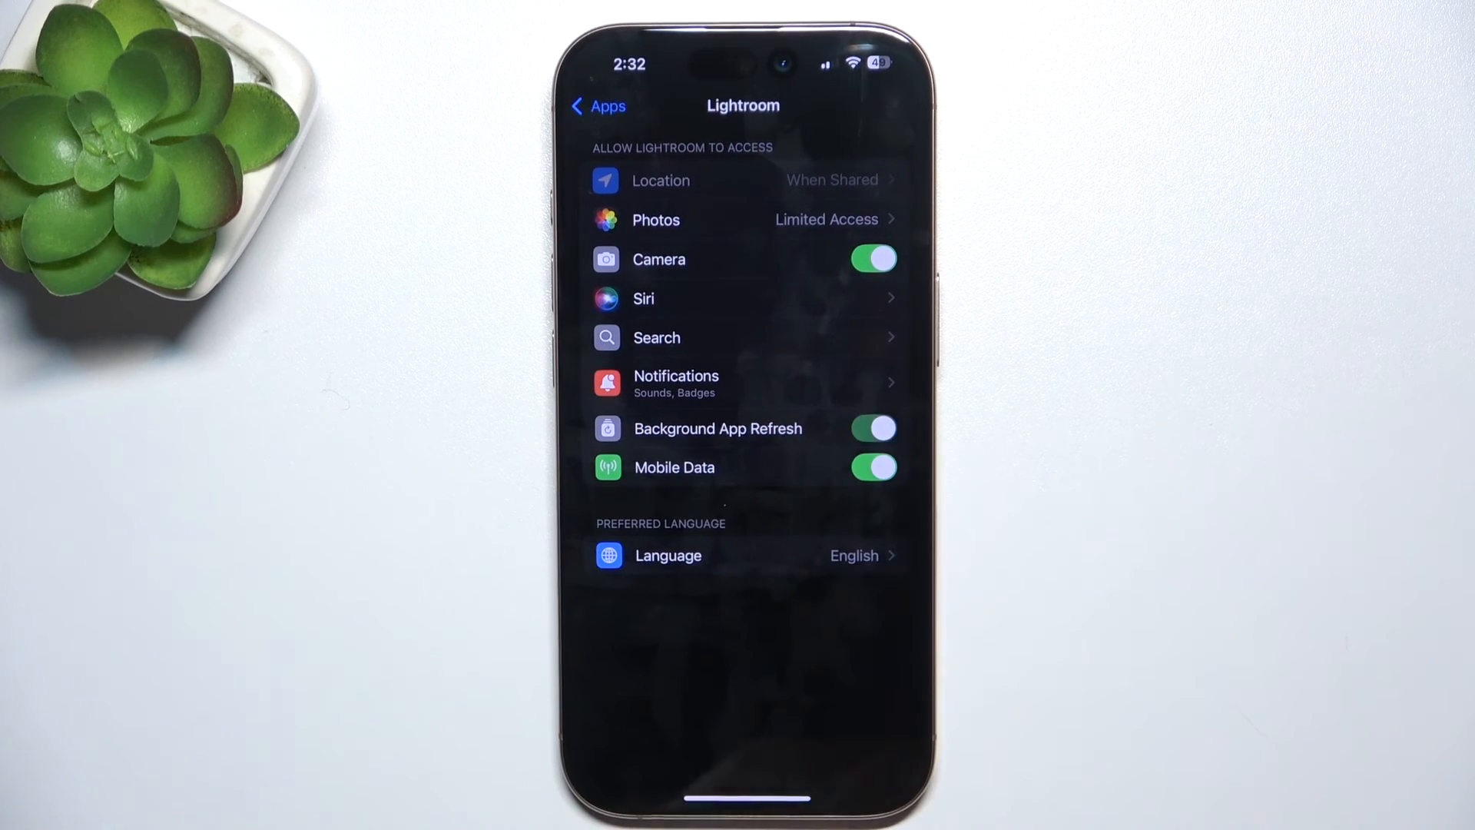
{"action": "left_click", "coordinate": [873, 467]}
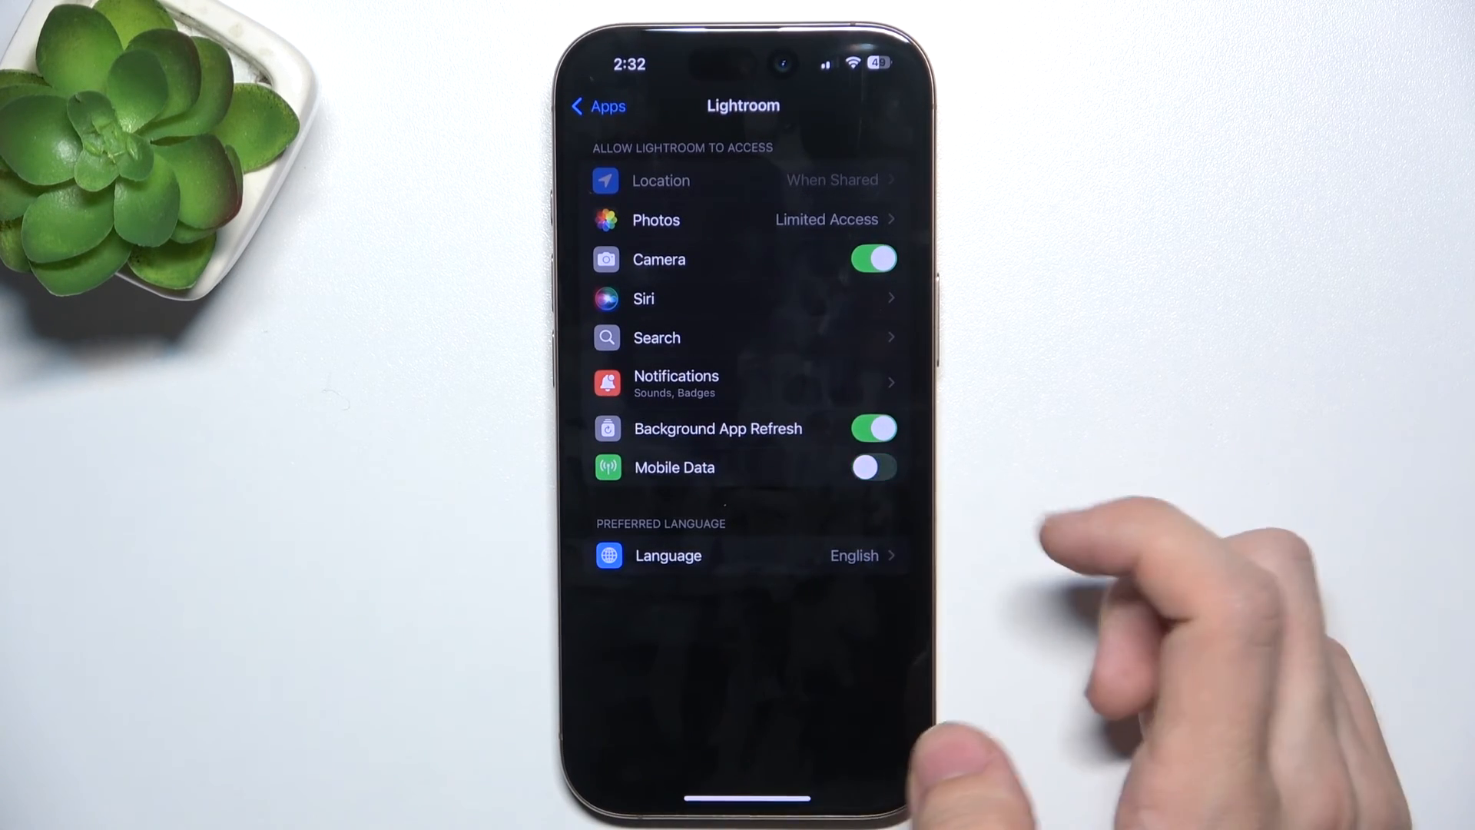
Switch Lightroom's Mobile Data back on and keep its language as English.
{"action": "left_click", "coordinate": [871, 467]}
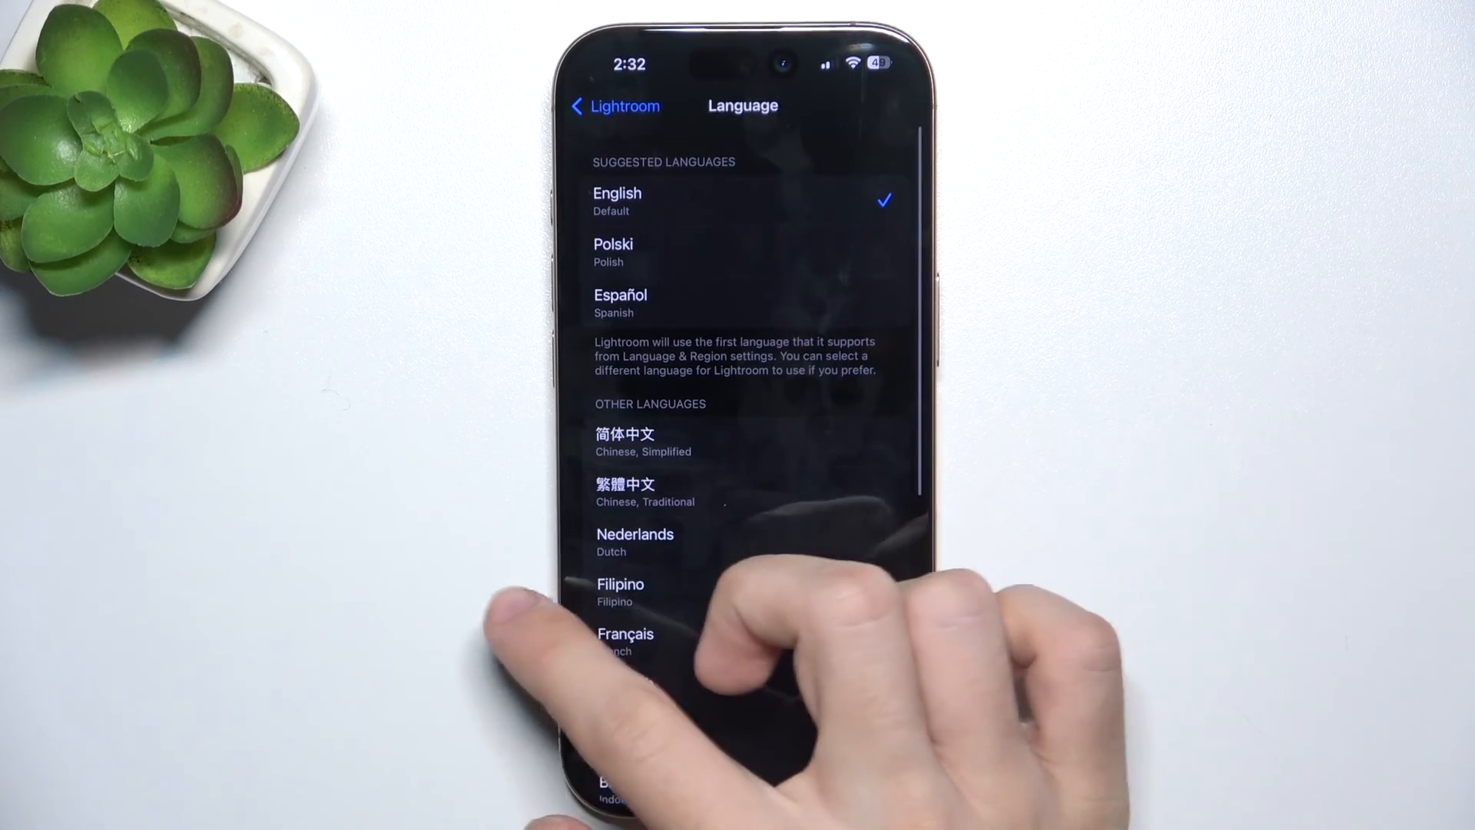
{"action": "left_click", "coordinate": [602, 106]}
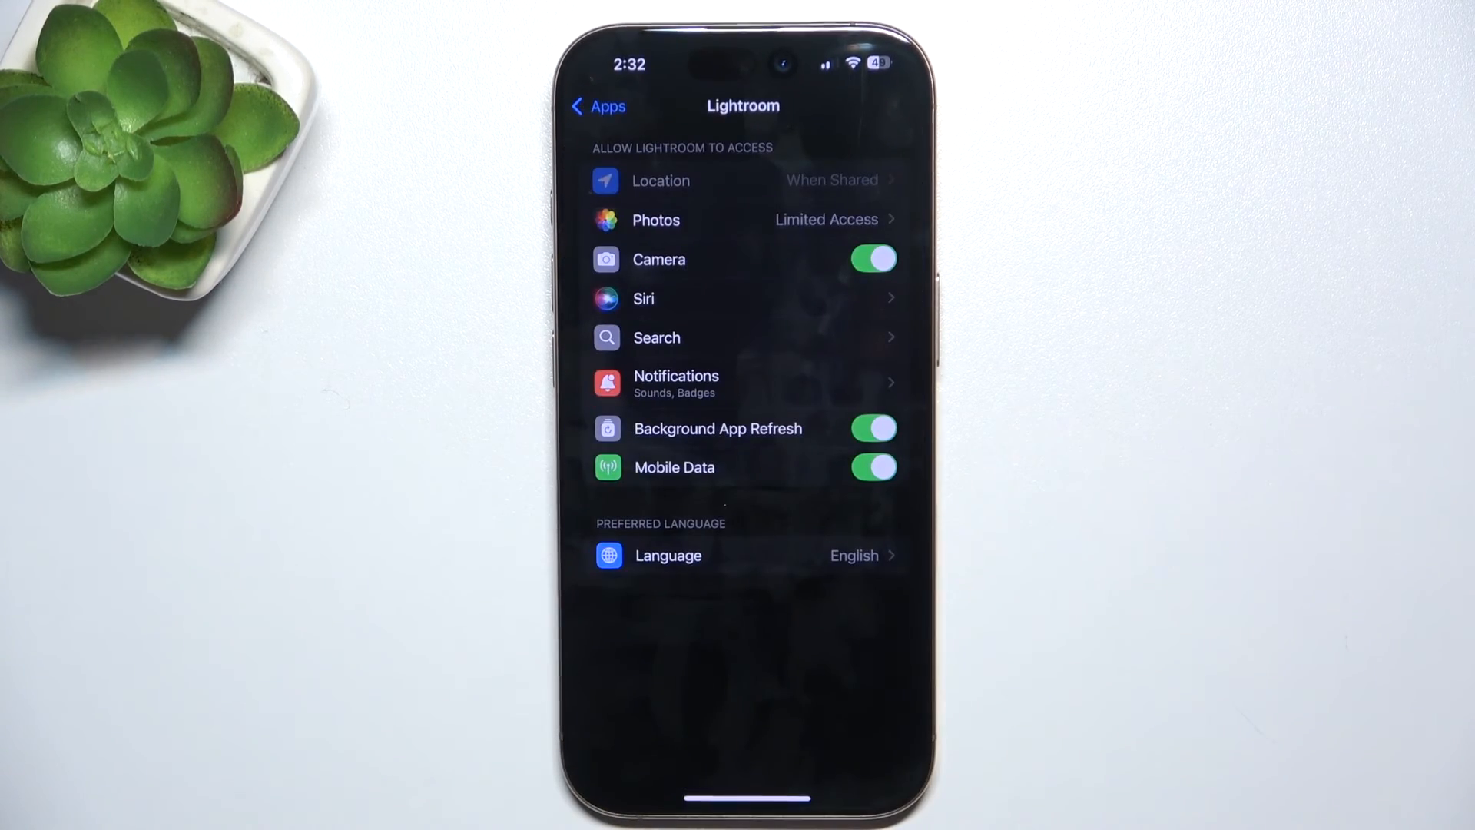